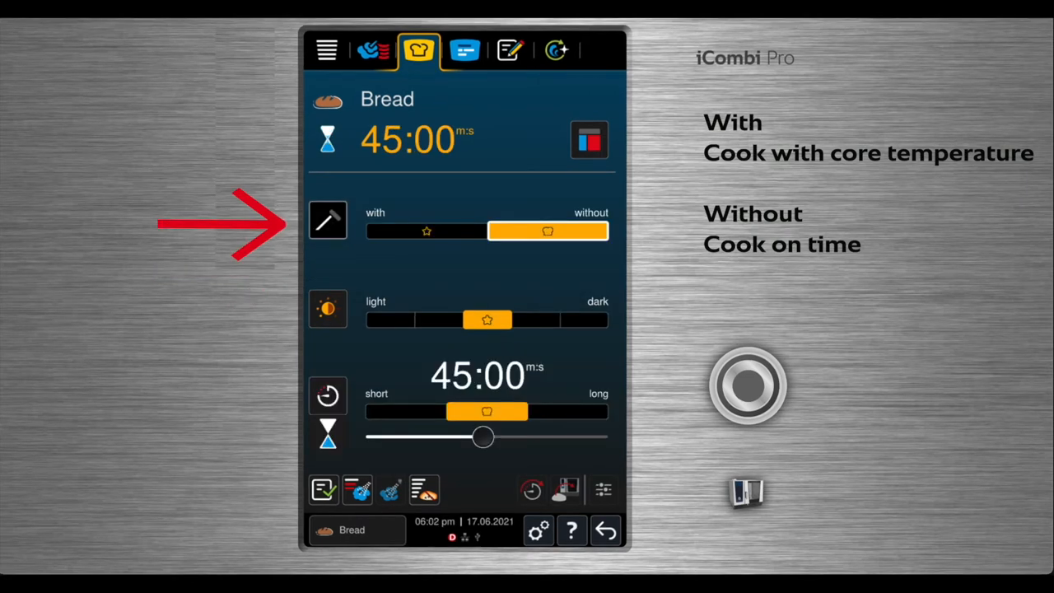
- Set the Bread path to cook with core temperature instead of on time
click(426, 231)
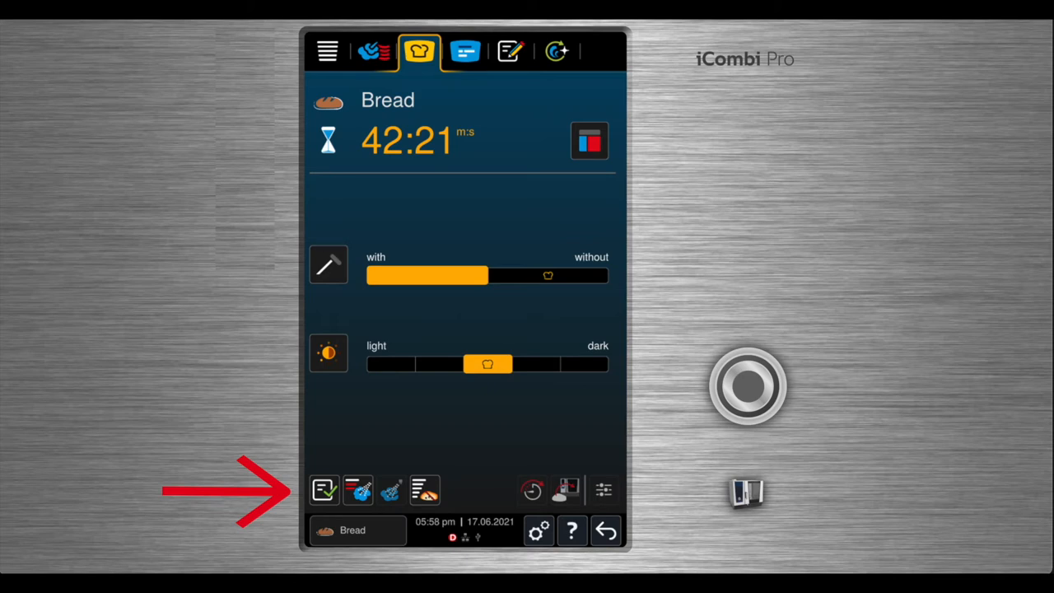
click(358, 491)
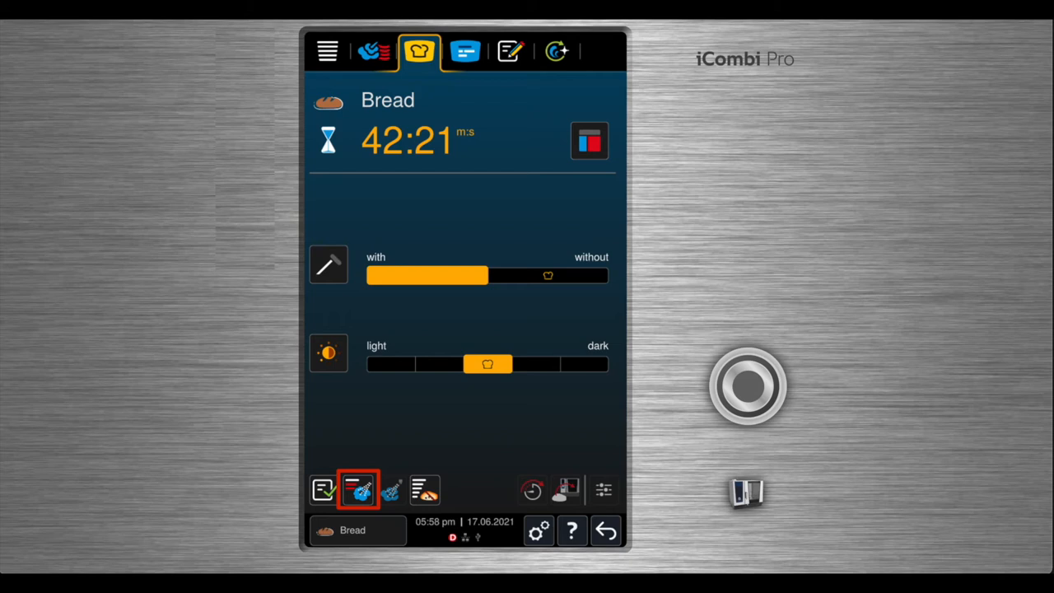
click(424, 489)
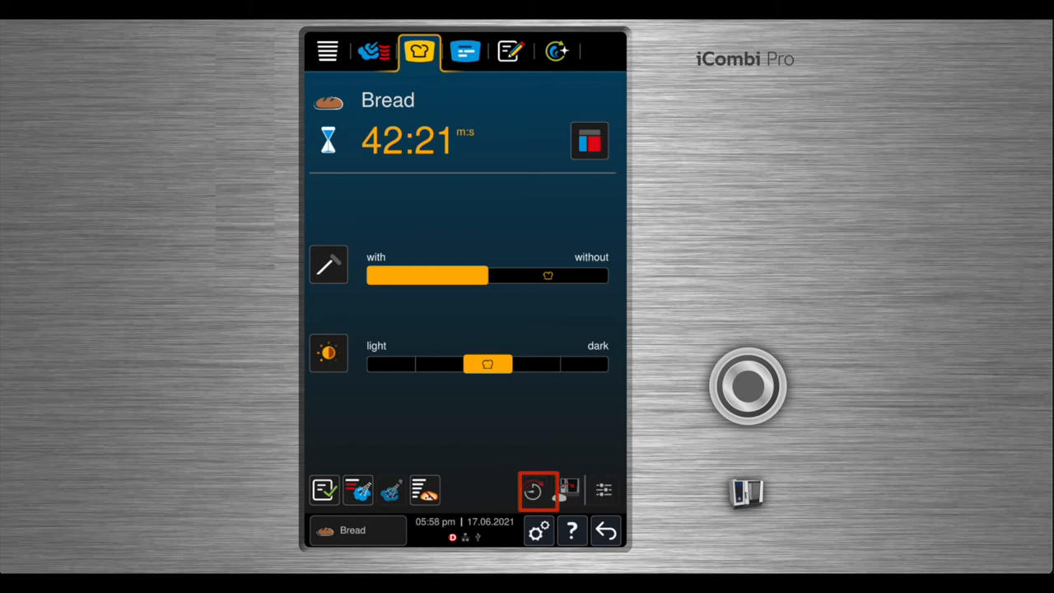
click(569, 490)
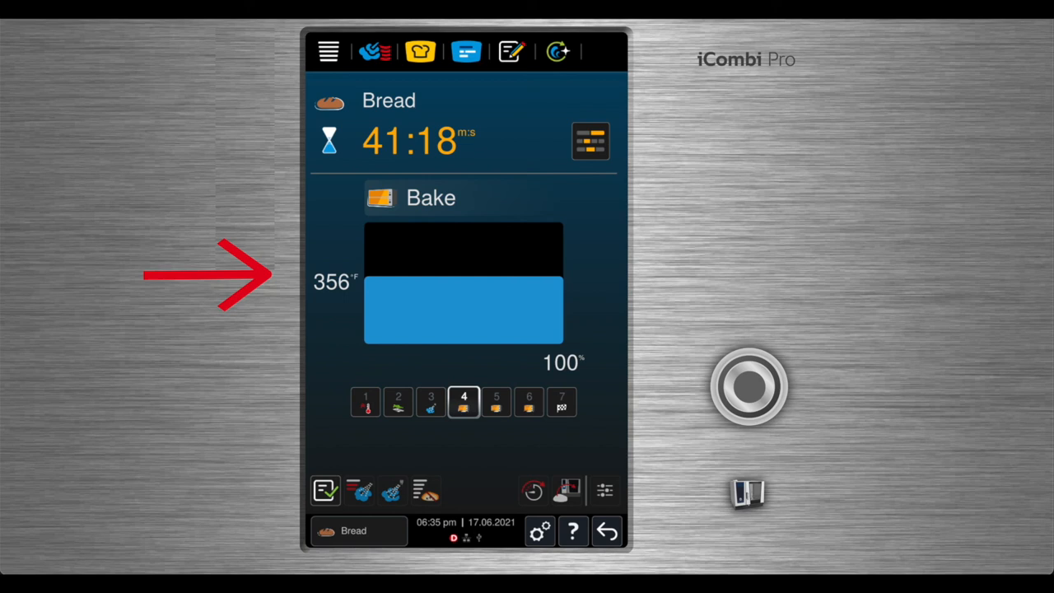
- Advance the Bread path from the 356°F Bake step to the End screen at 00:00
click(561, 402)
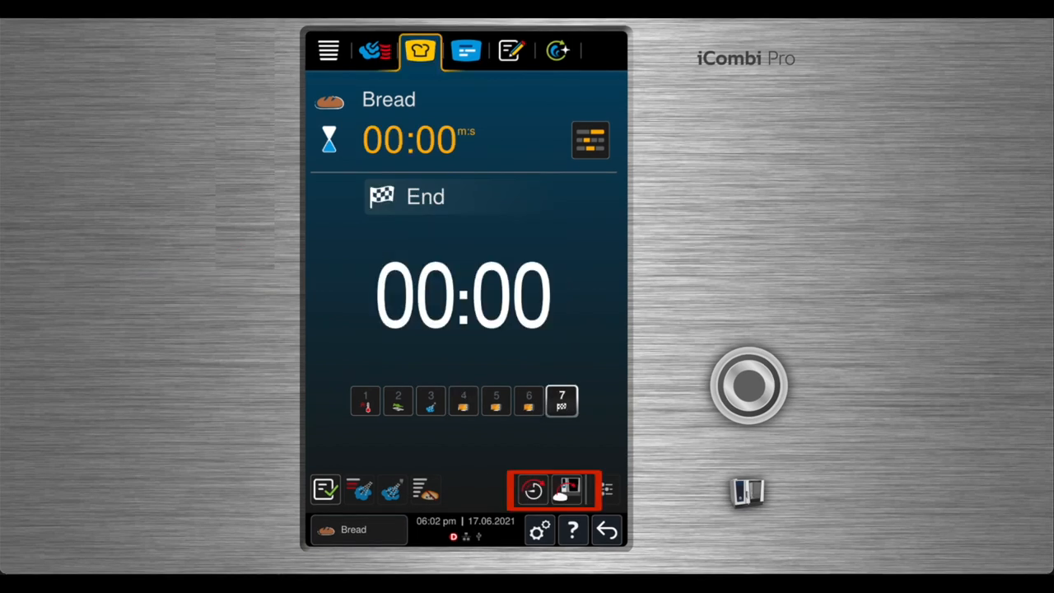